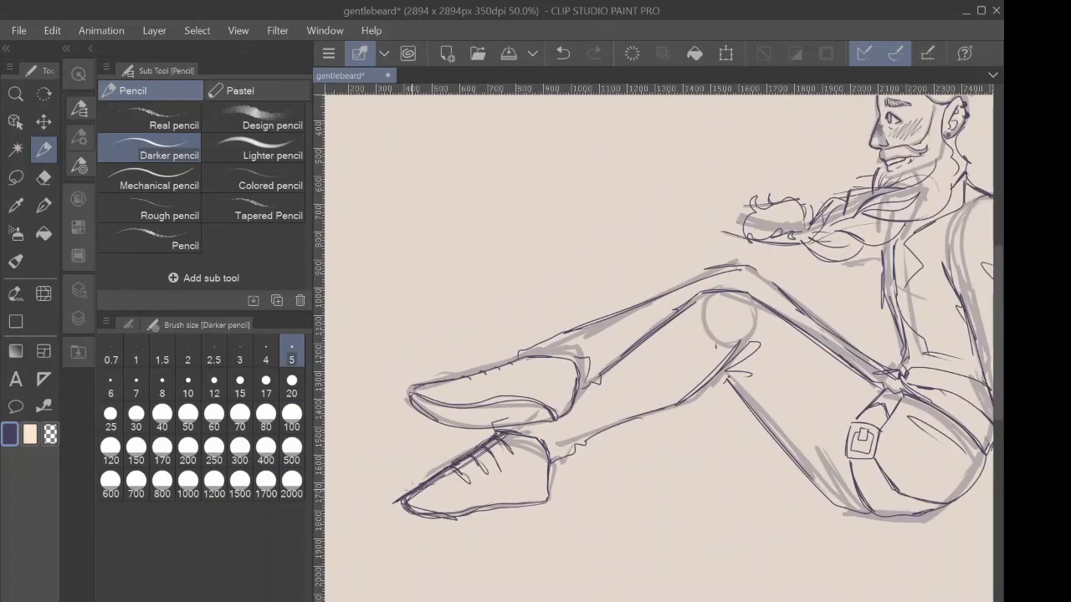
# Step: Lower Layer 3 to 56% opacity and sketch teal guide lines over the pencil sketch
pyautogui.scroll(-3)
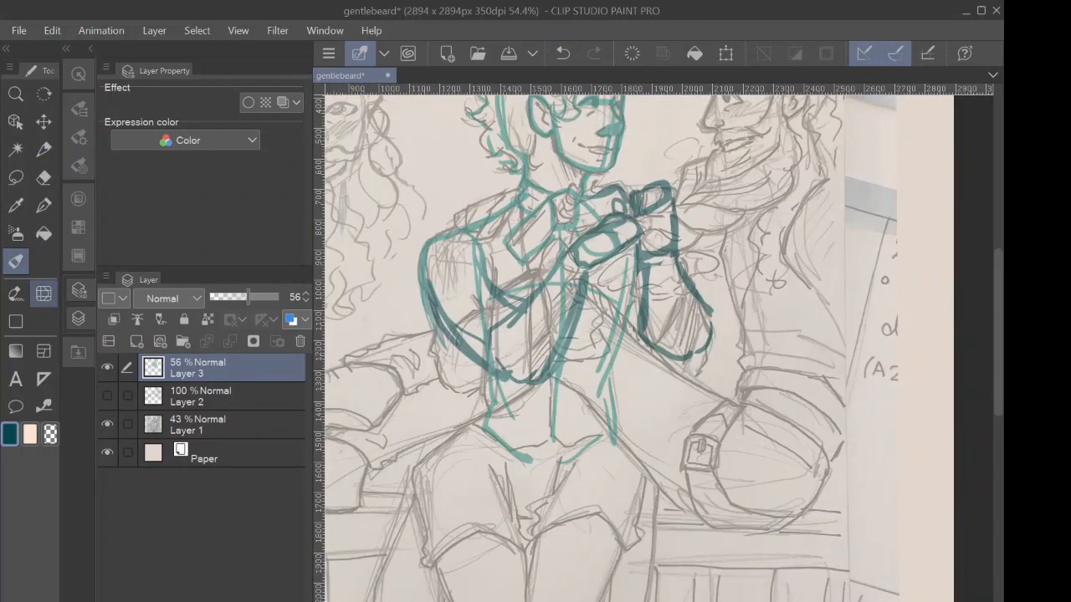
# Step: Trace the bearded pirate's face, beard and collar in dark purple with the Pen tool
pyautogui.scroll(-3)
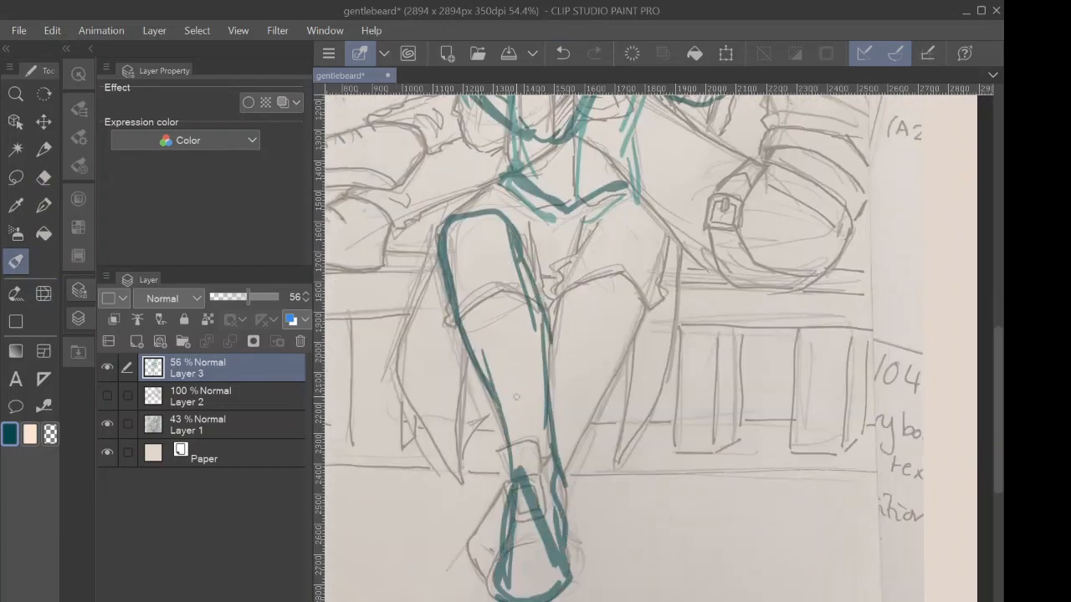
pyautogui.scroll(-3)
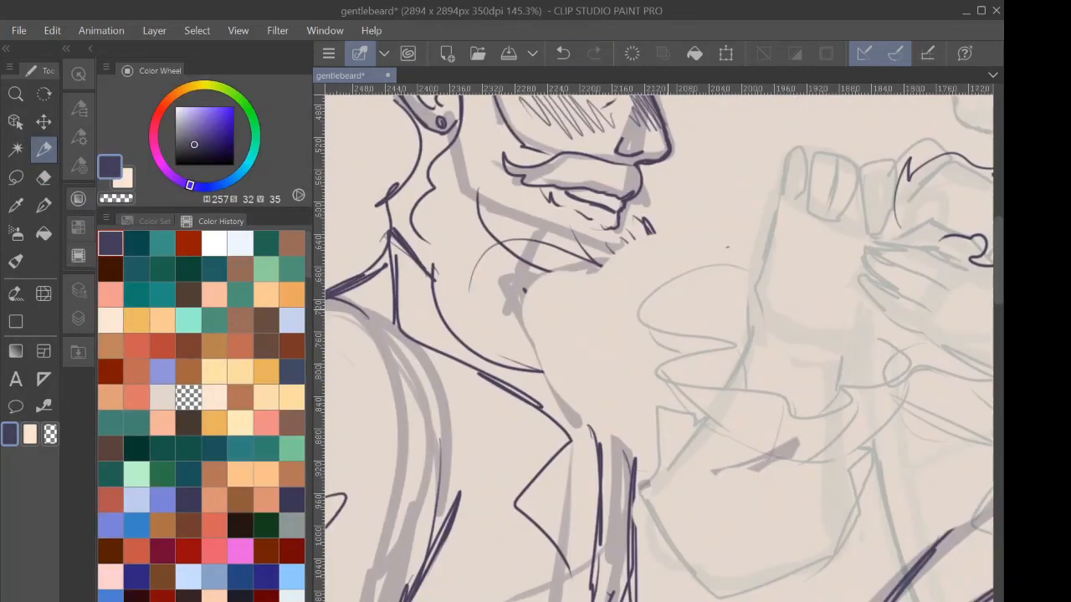
# Step: Fill hair, beard and coat with flat grey, add blush, and recolour the lineart brown
pyautogui.scroll(-3)
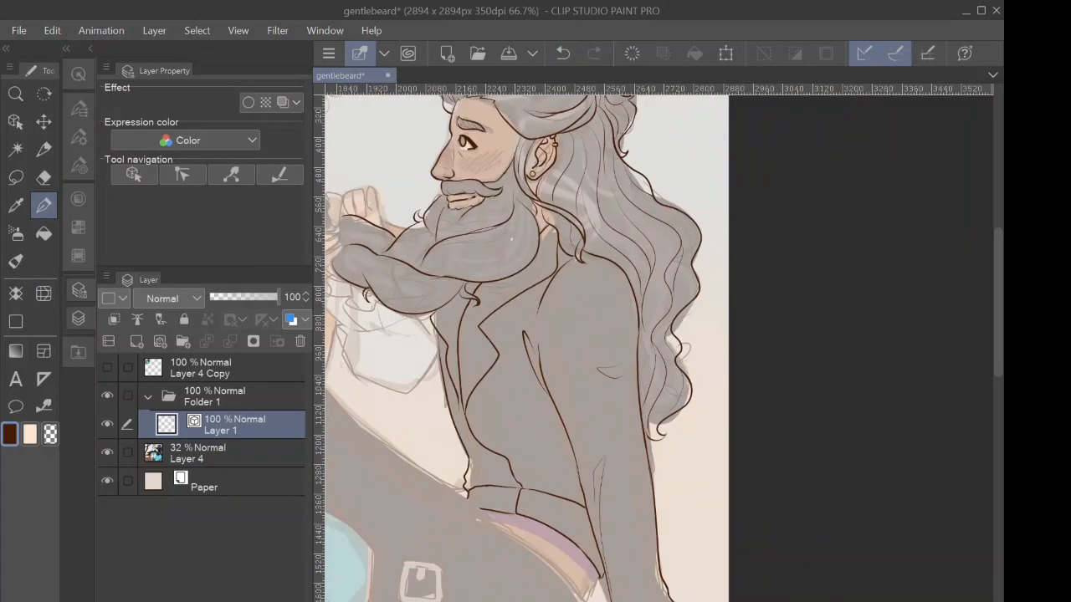
# Step: Ink dark brown sleeve folds on Layers 2 and 3 in Folder 1 at 200% zoom
pyautogui.scroll(-3)
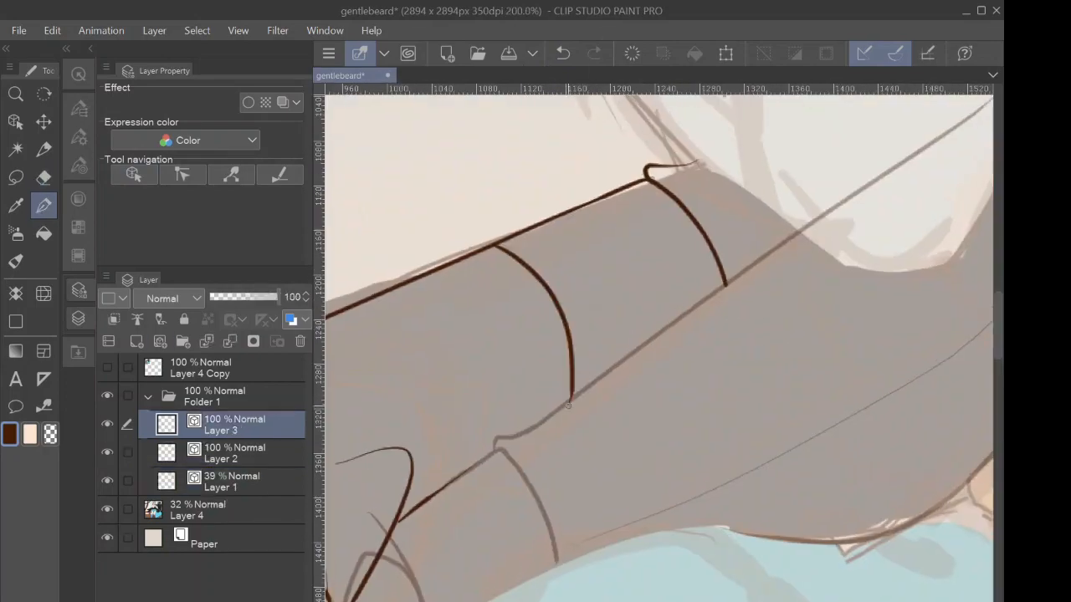
pyautogui.scroll(-3)
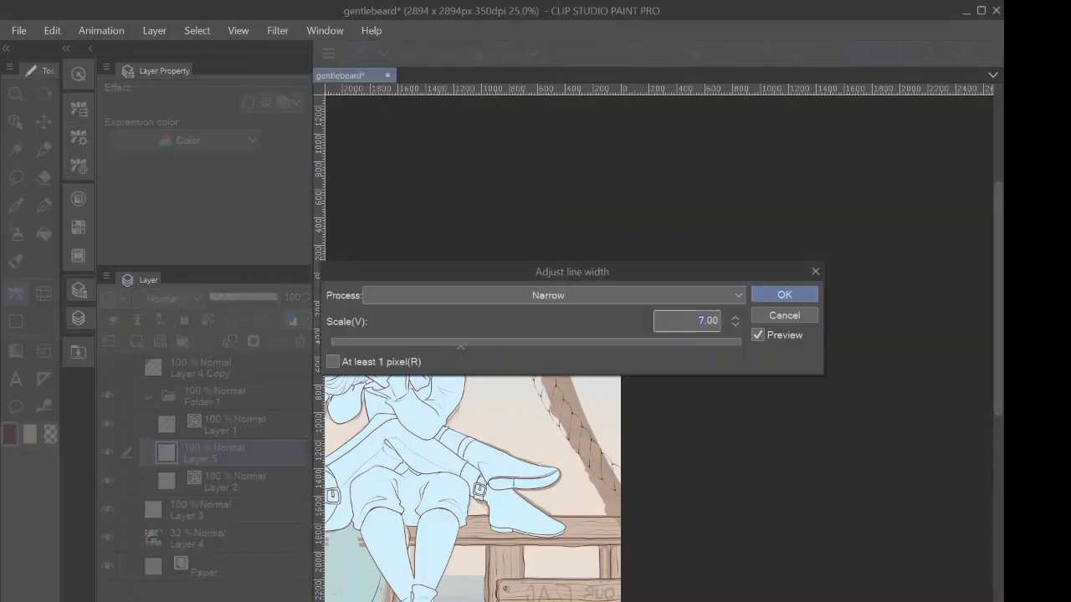
# Step: Thin the lineart with Adjust line width set to Narrow at Scale 7
pyautogui.click(783, 294)
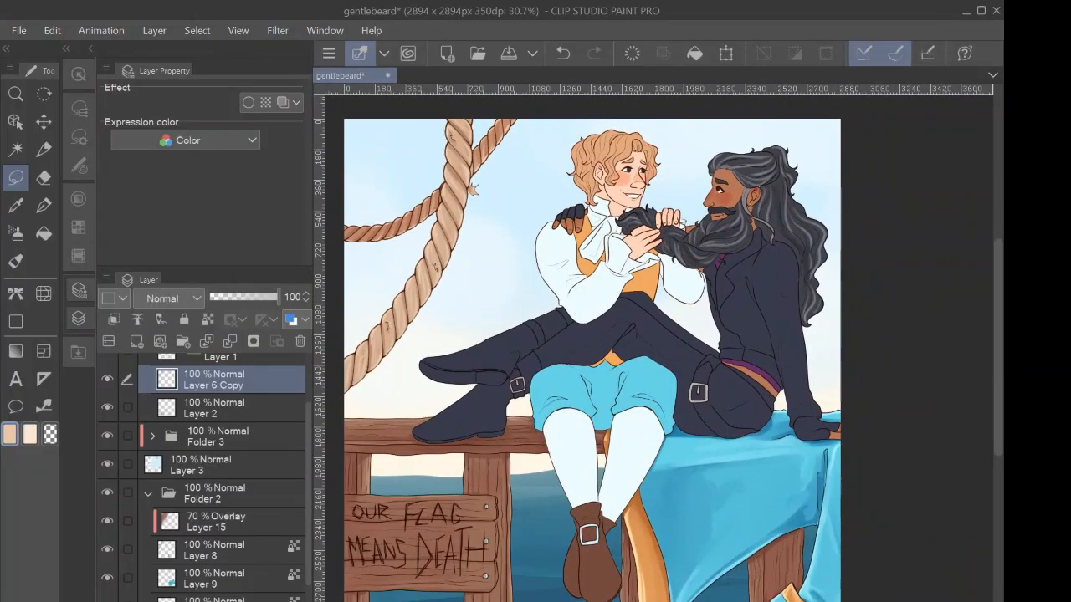
# Step: Lasso areas on Layer 6 Copy and paint pale blue shading on the shirt collar and cuff
pyautogui.click(44, 149)
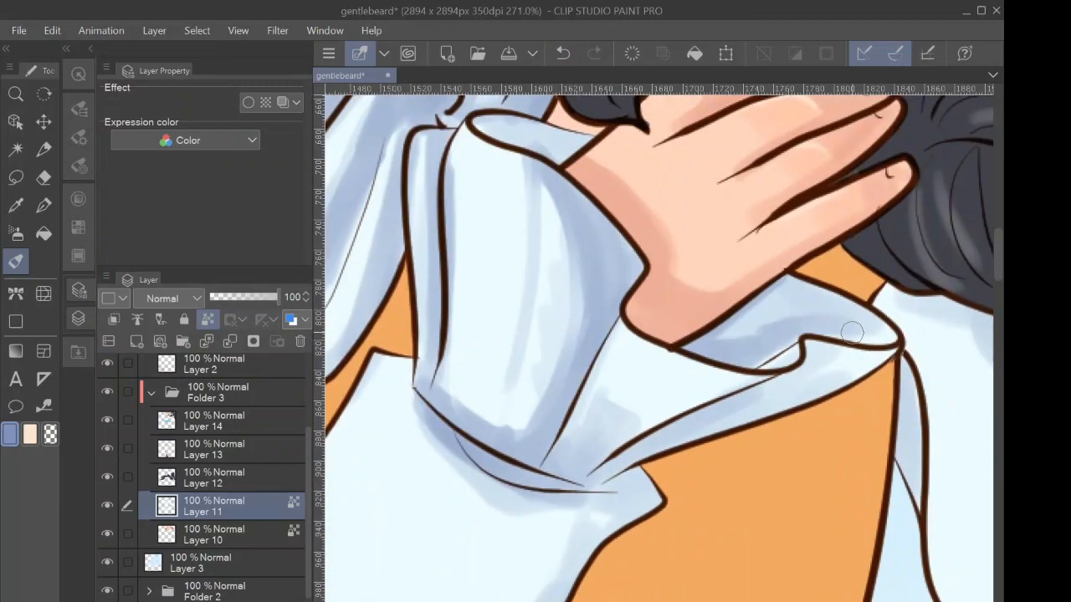
# Step: Paint brown shading and highlights on the buckled boot with the size 10 Oil paint brush
pyautogui.scroll(-3)
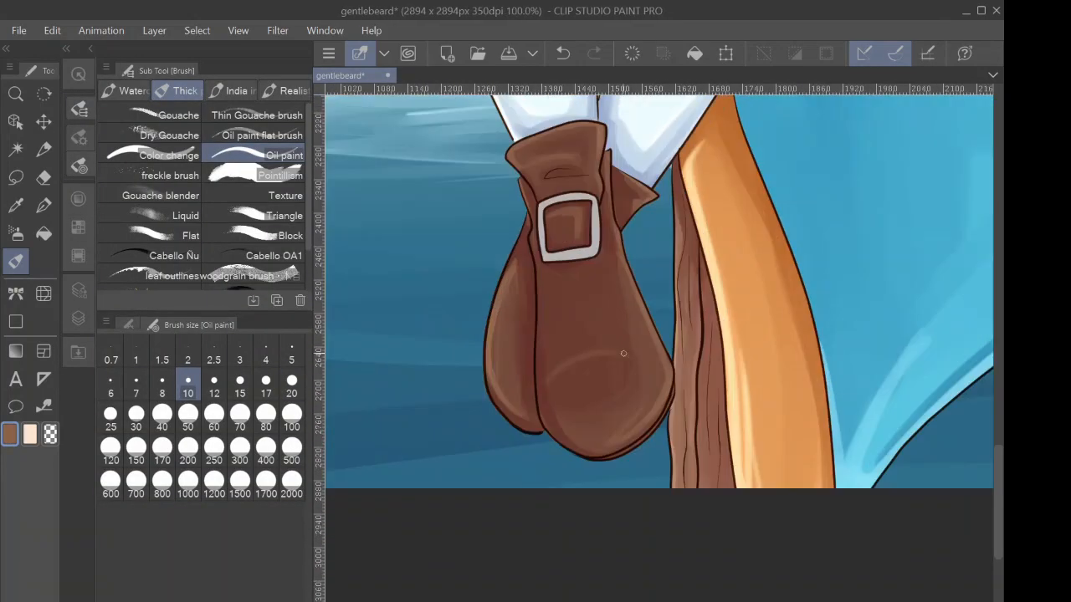
# Step: Airbrush a light glow around the pirates and background with Airbrush Soft at size 100
pyautogui.scroll(-3)
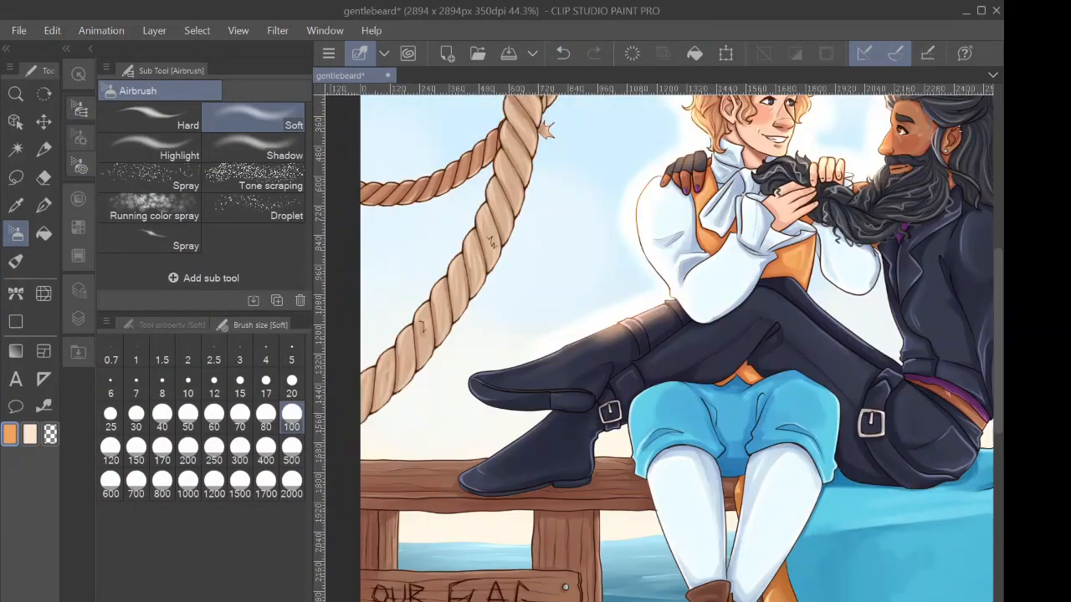
pyautogui.scroll(-3)
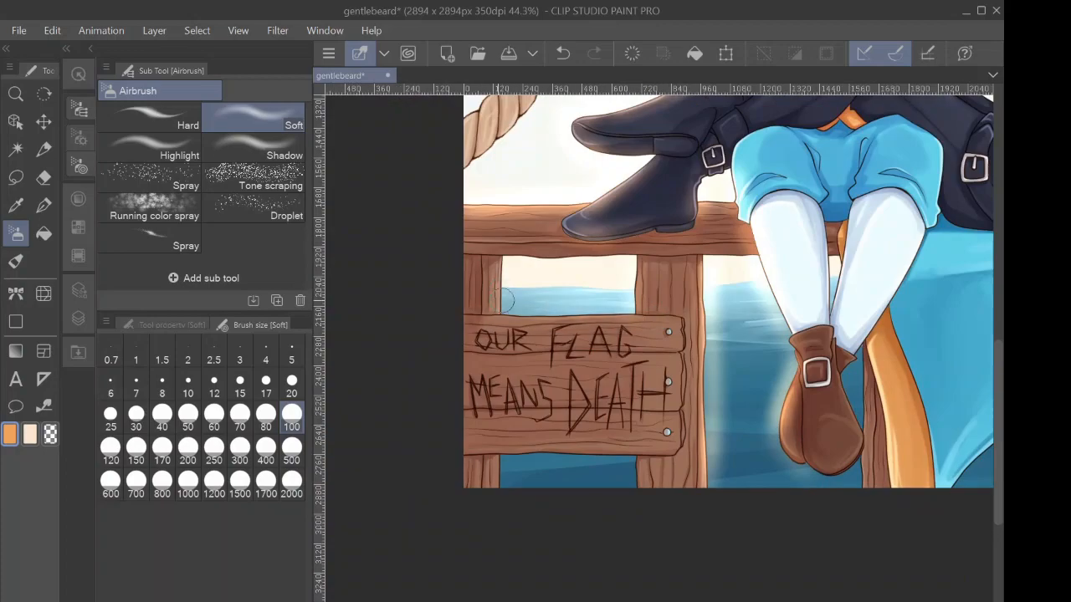